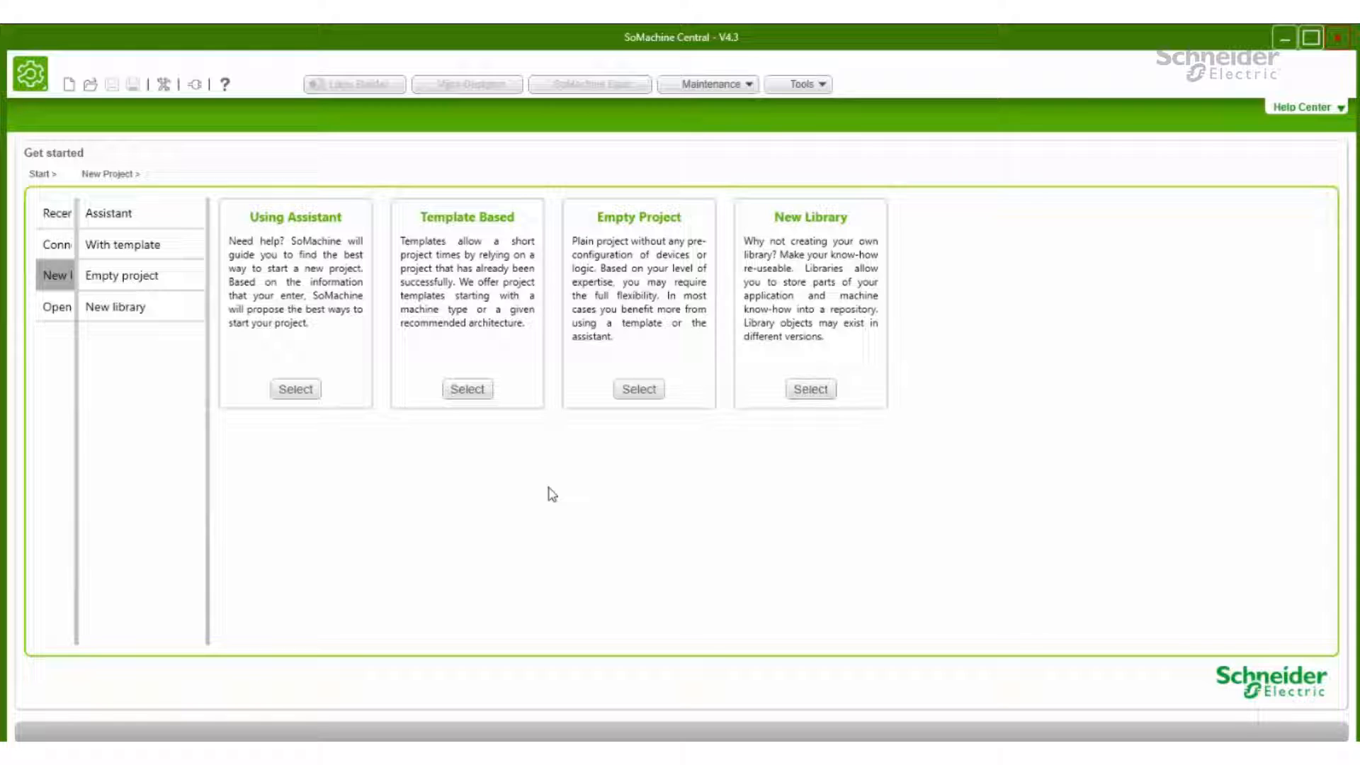
mouse_move(699, 517)
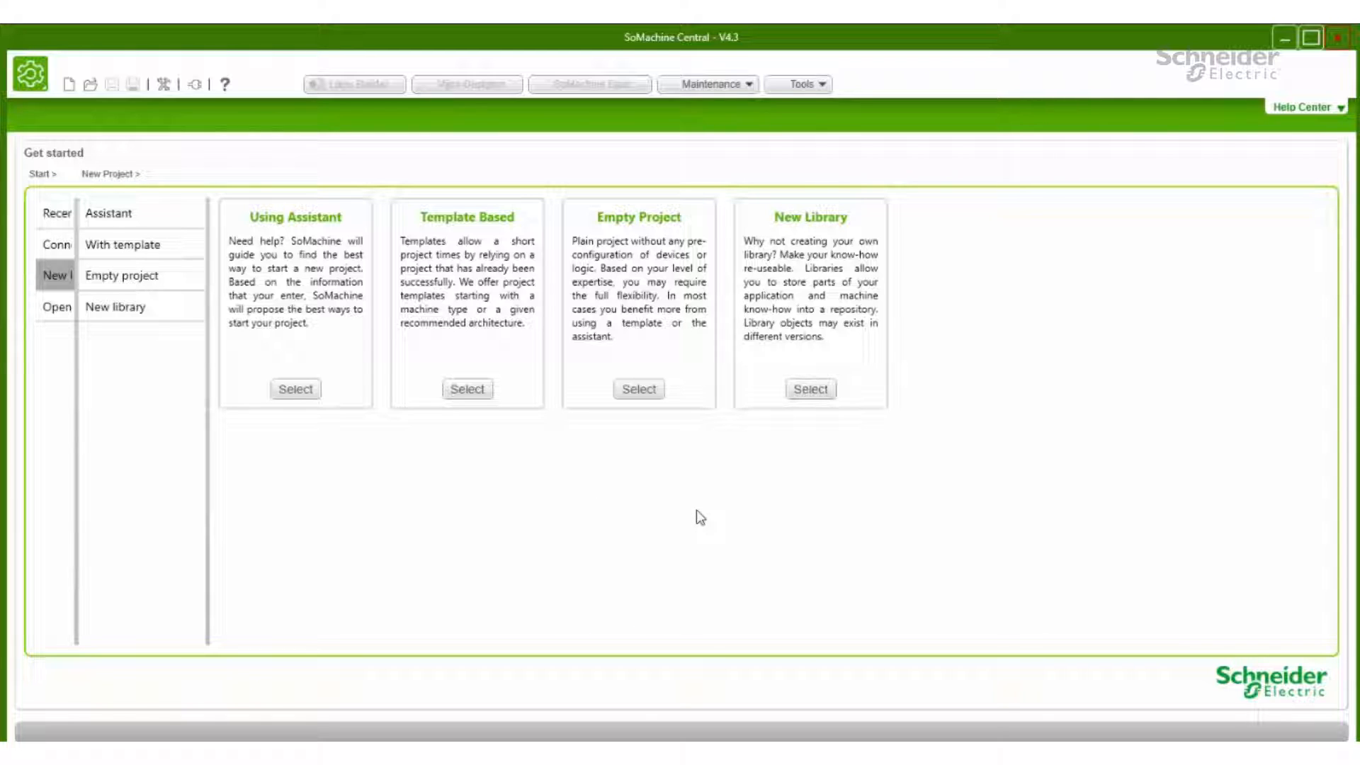
mouse_move(503, 507)
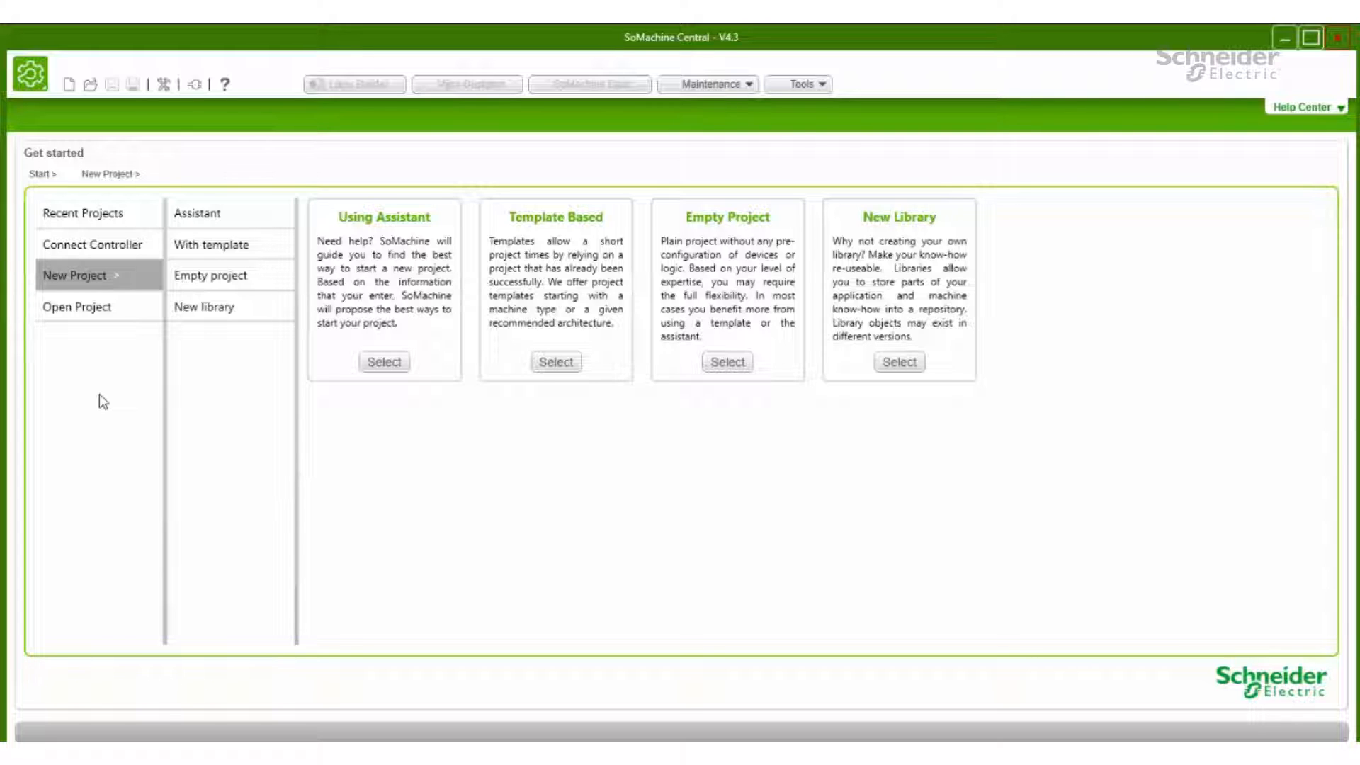
mouse_move(84, 374)
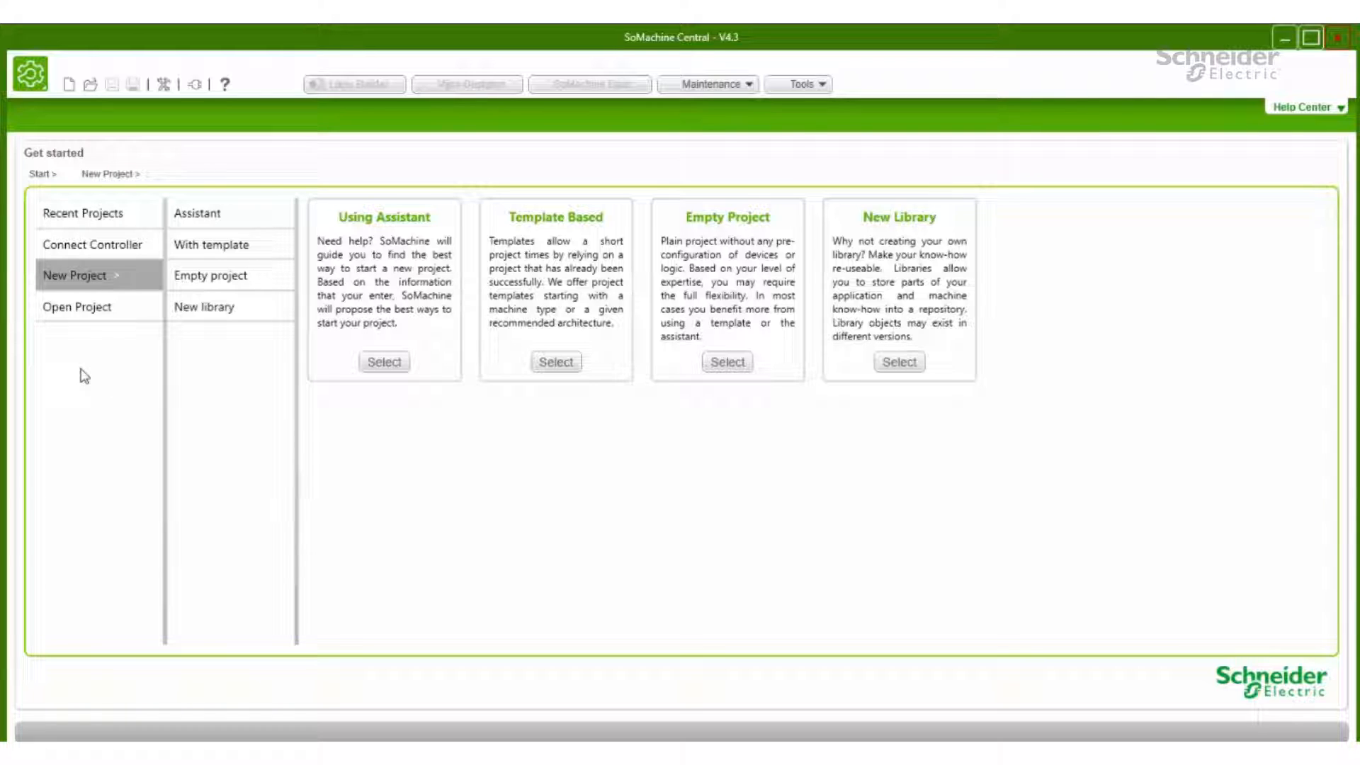
mouse_move(87, 360)
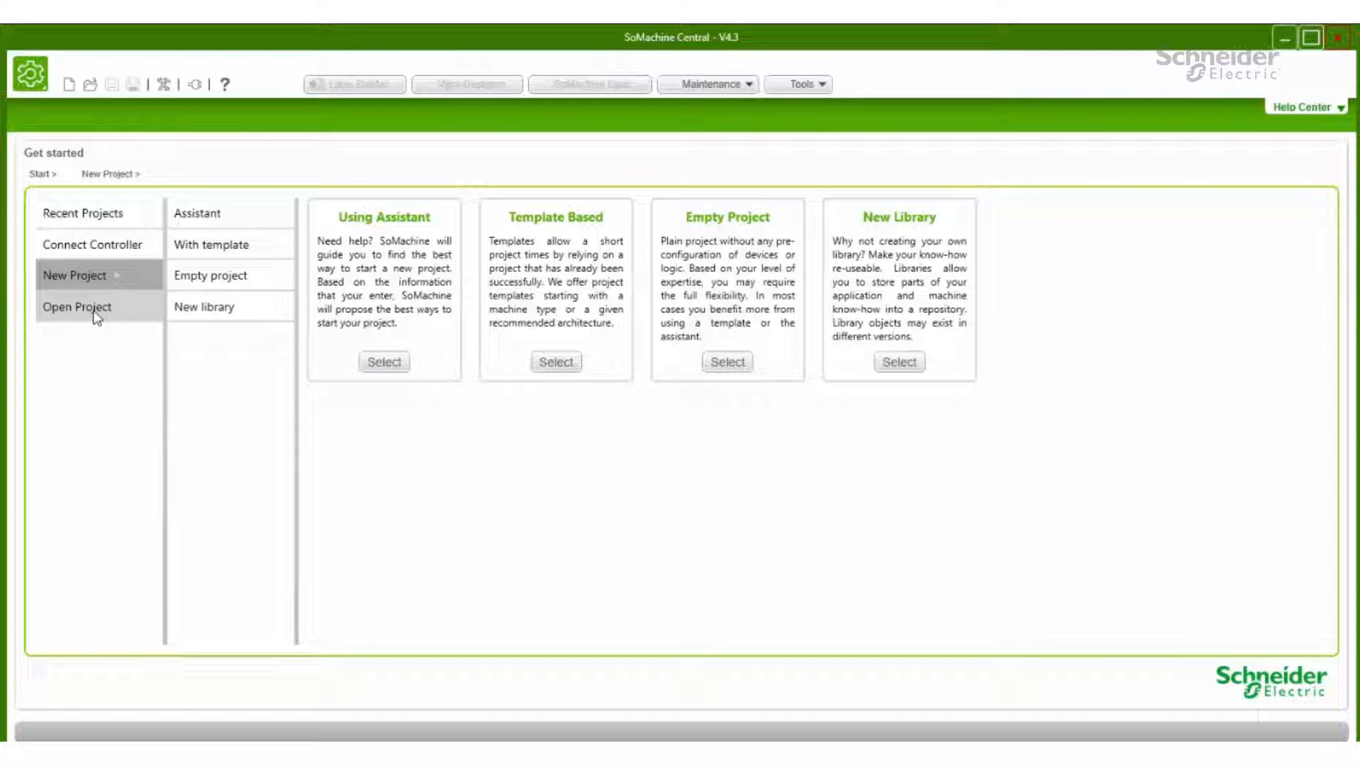
Open Password_Test.project from the Documents folder via Open Project.
left_click(78, 306)
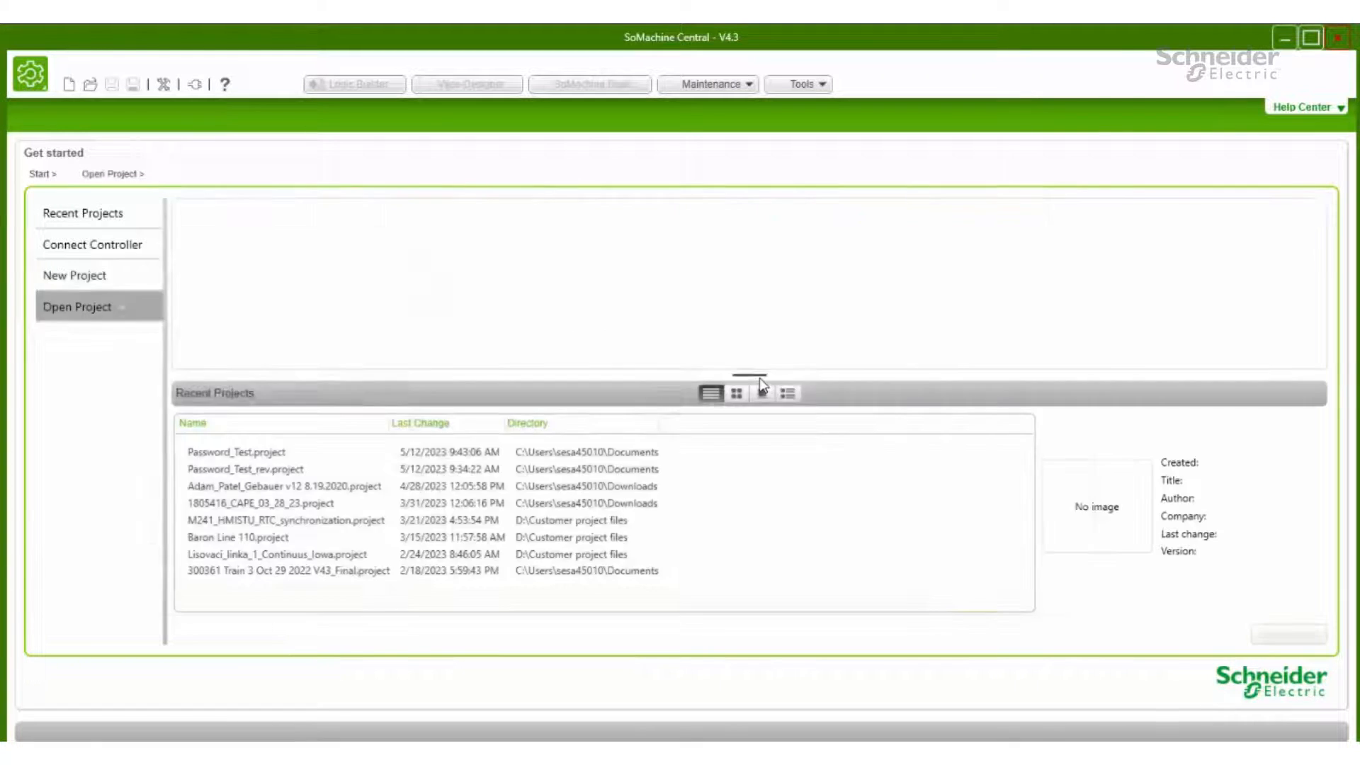
left_click(73, 306)
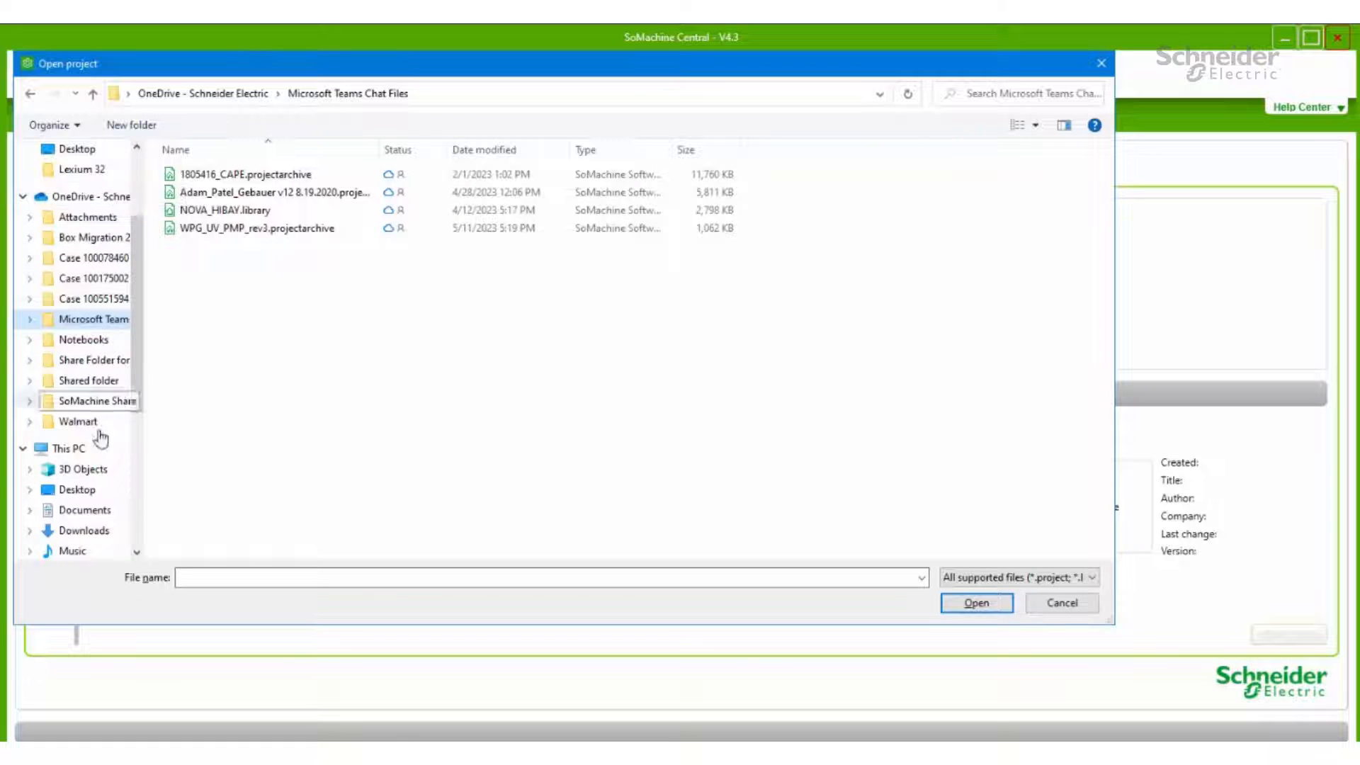
left_click(85, 510)
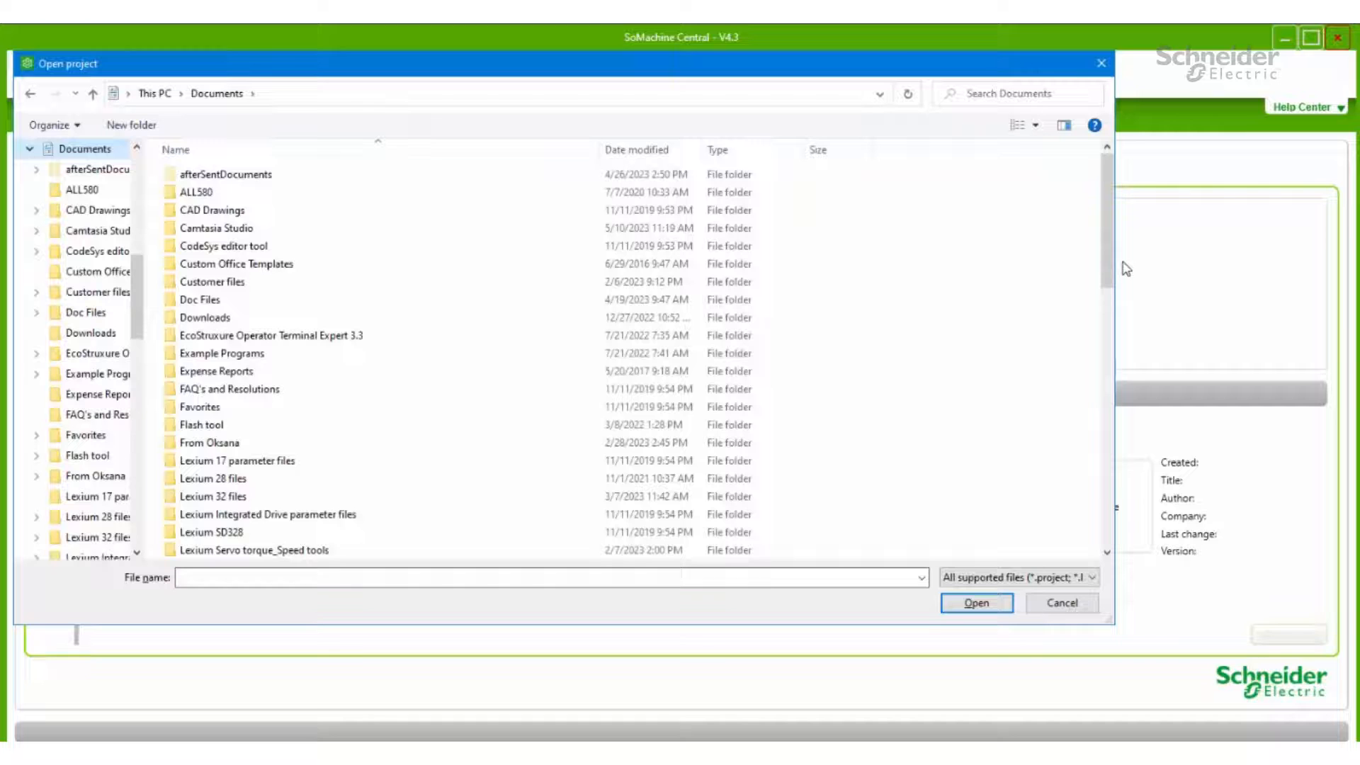
scroll("down", 3)
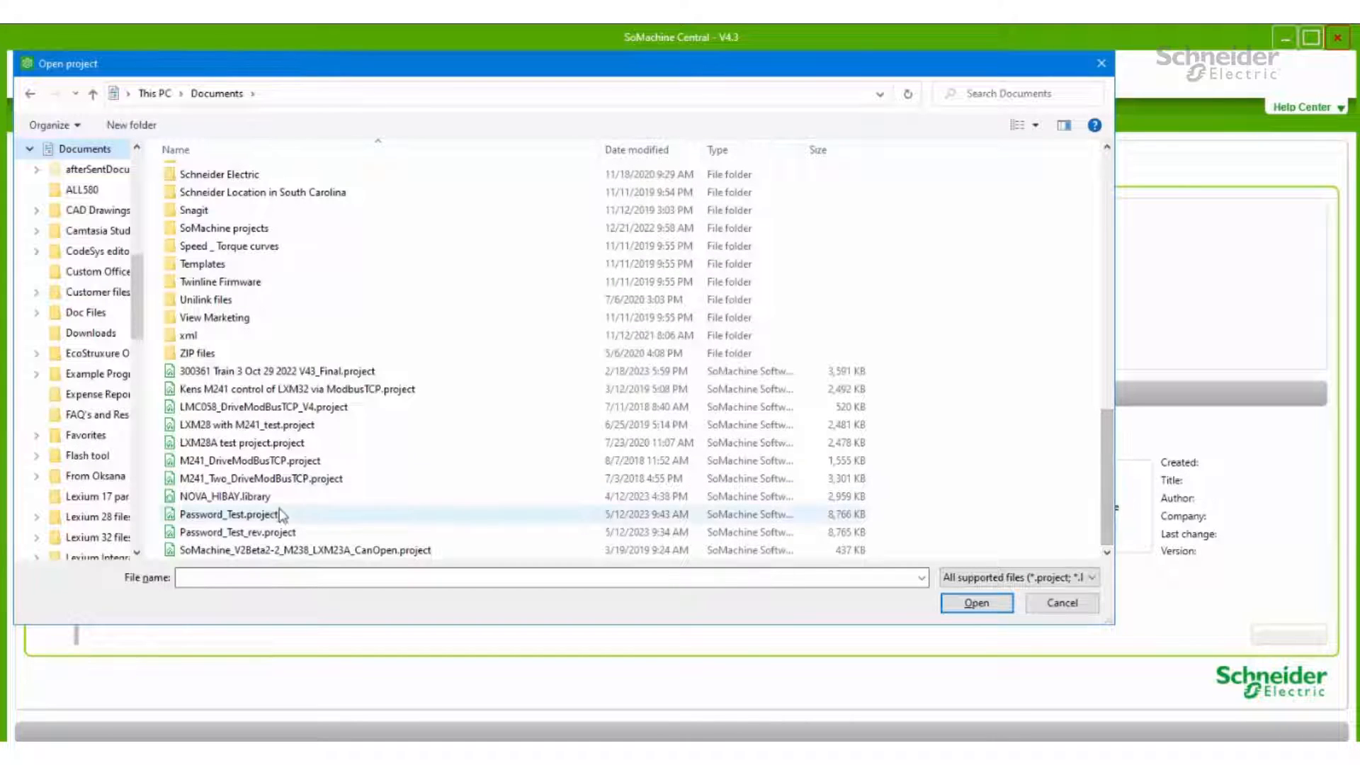
left_click(974, 602)
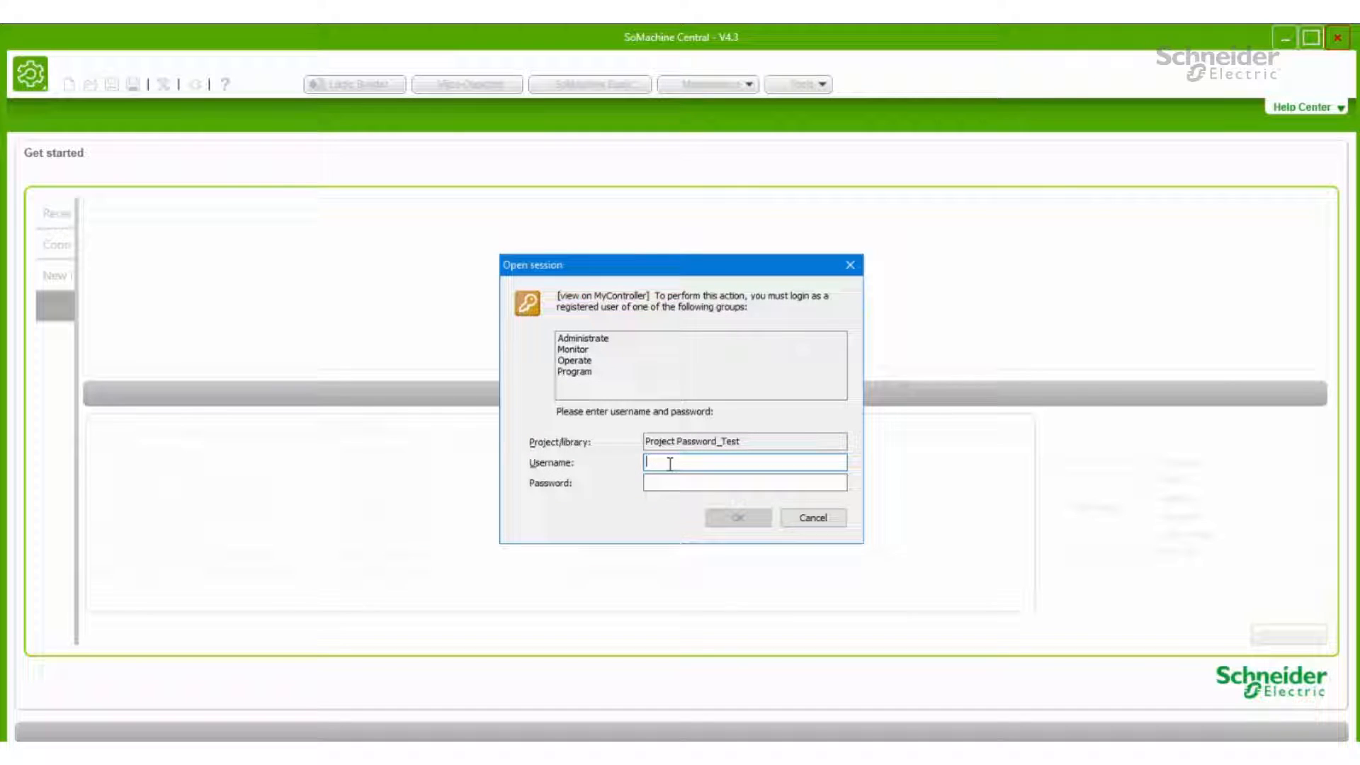
Log in to the project as Administrator with the password.
type("Administrator")
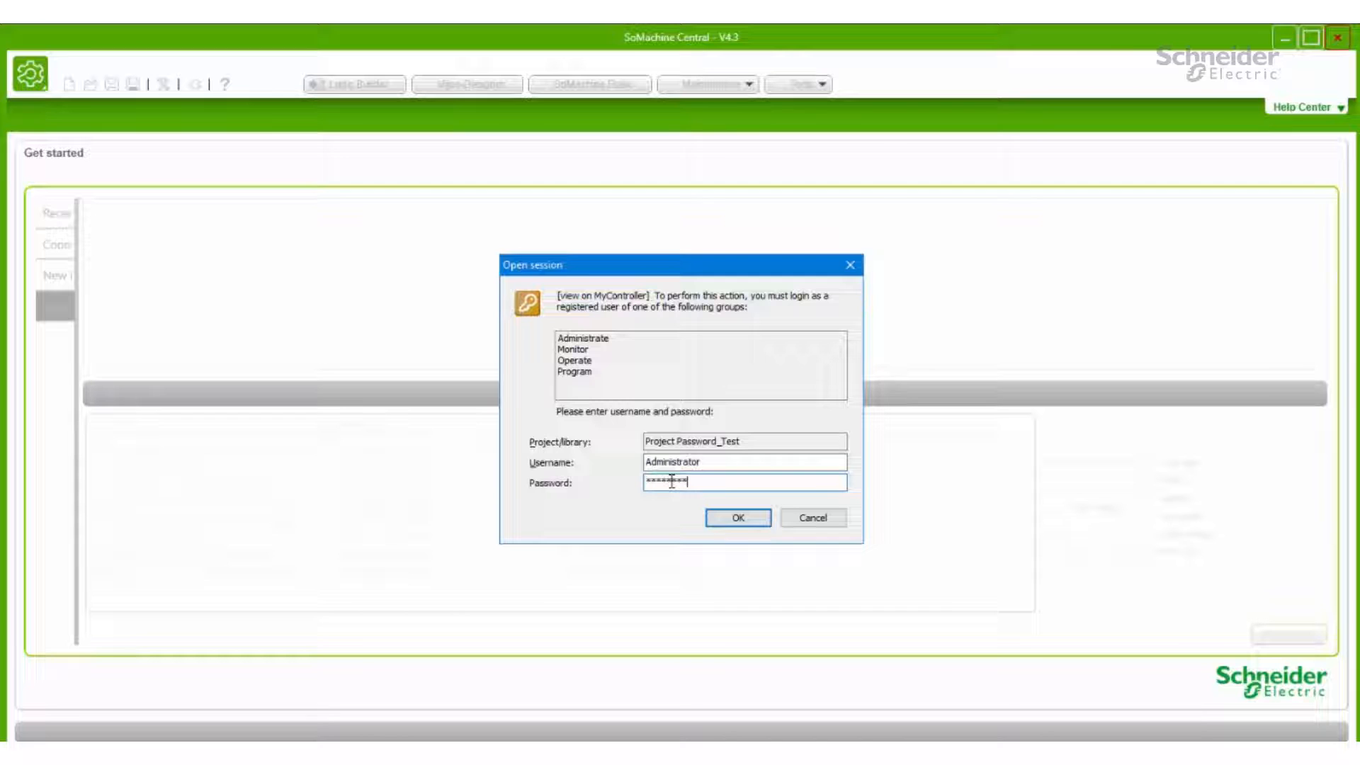
left_click(737, 518)
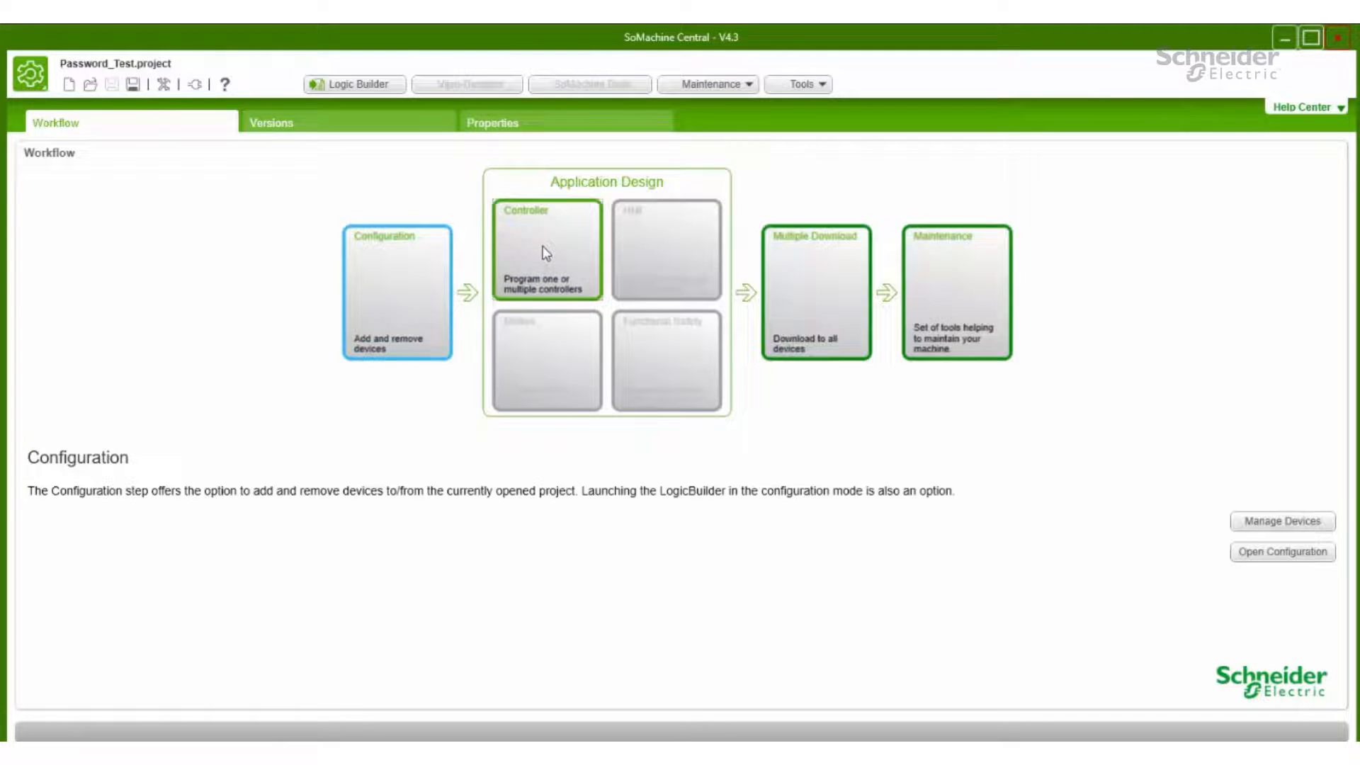
Launch Logic Builder and reopen the MyController device editor from the Devices tree.
left_click(353, 84)
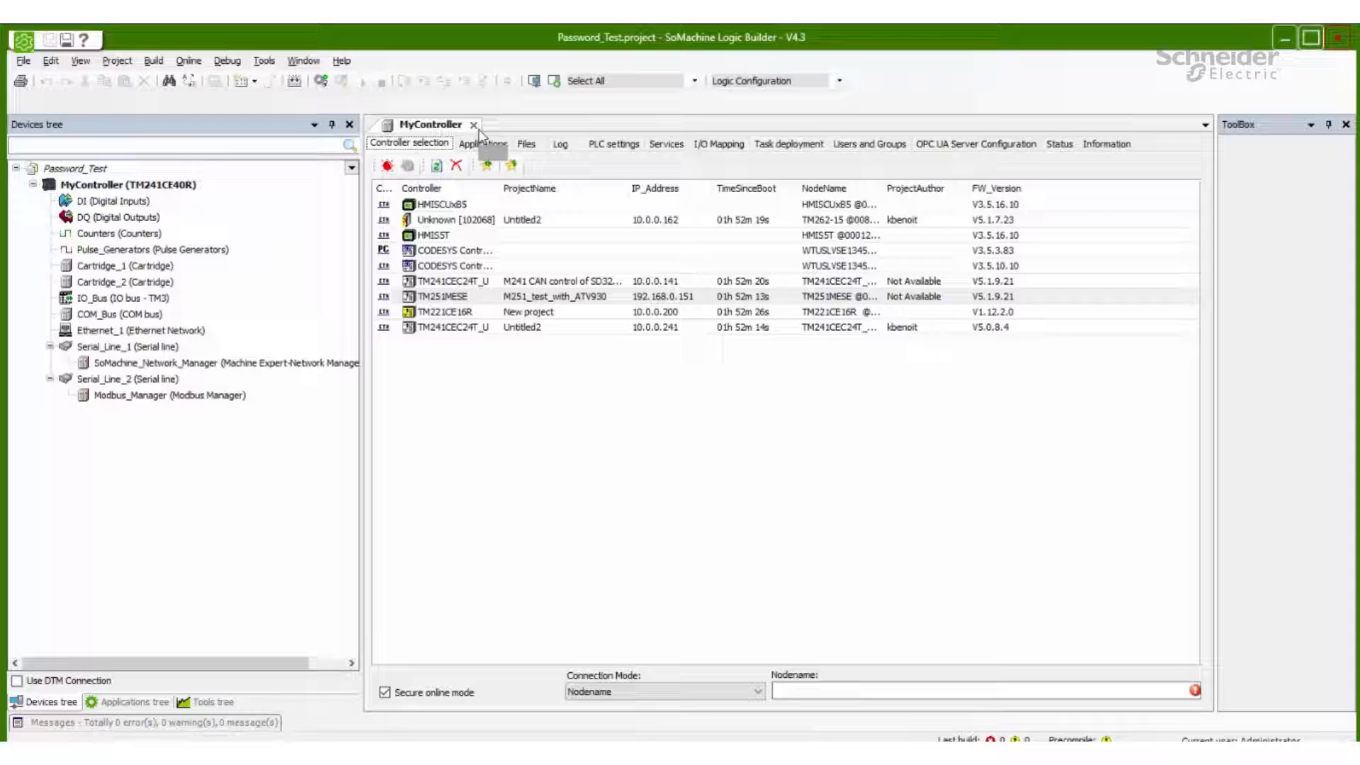
left_click(475, 124)
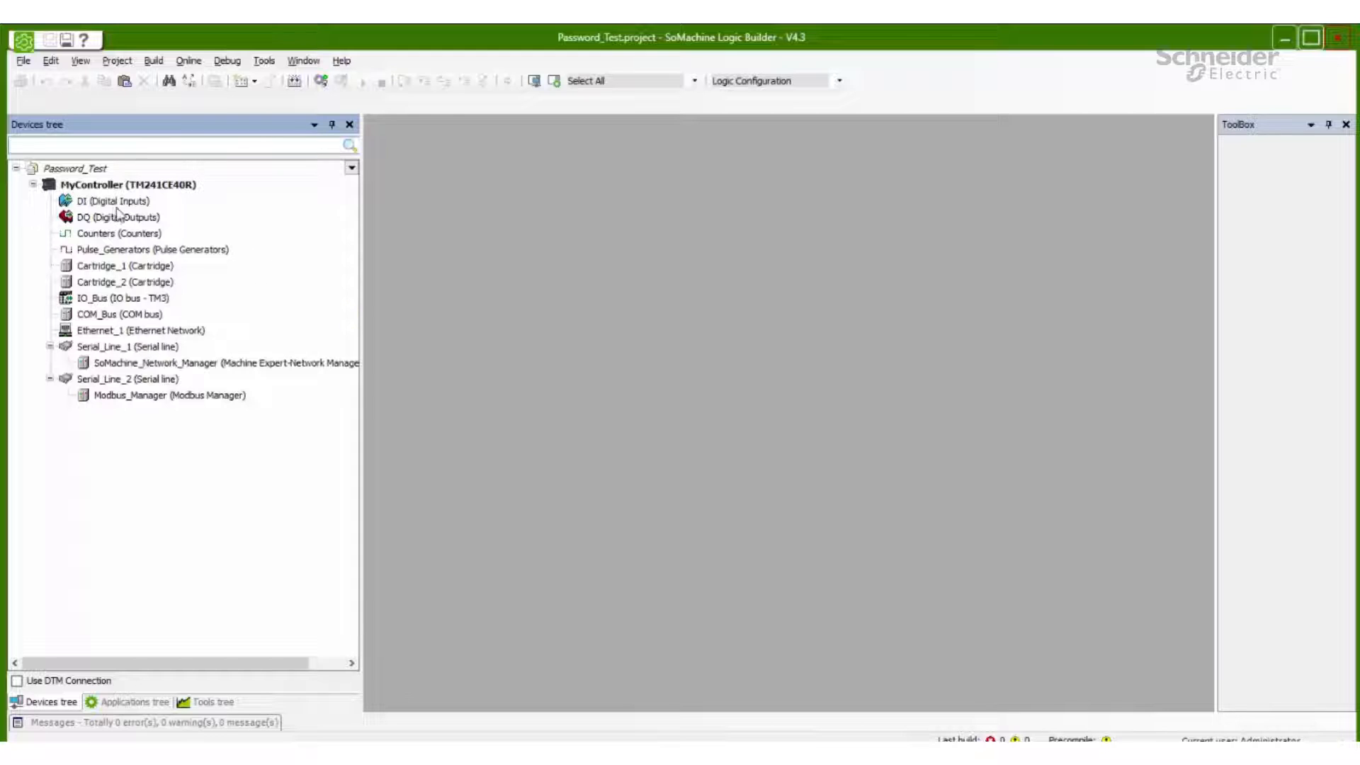
left_click(117, 184)
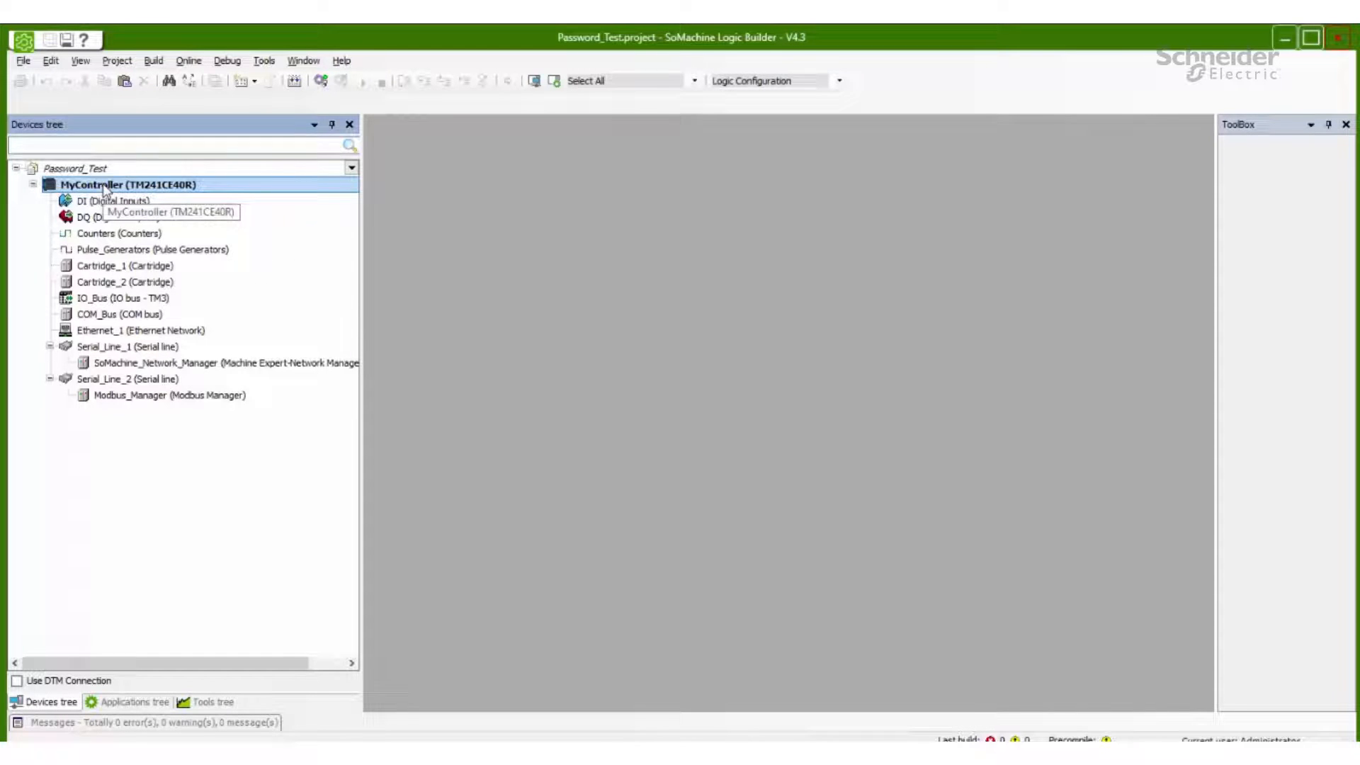
double_click(128, 185)
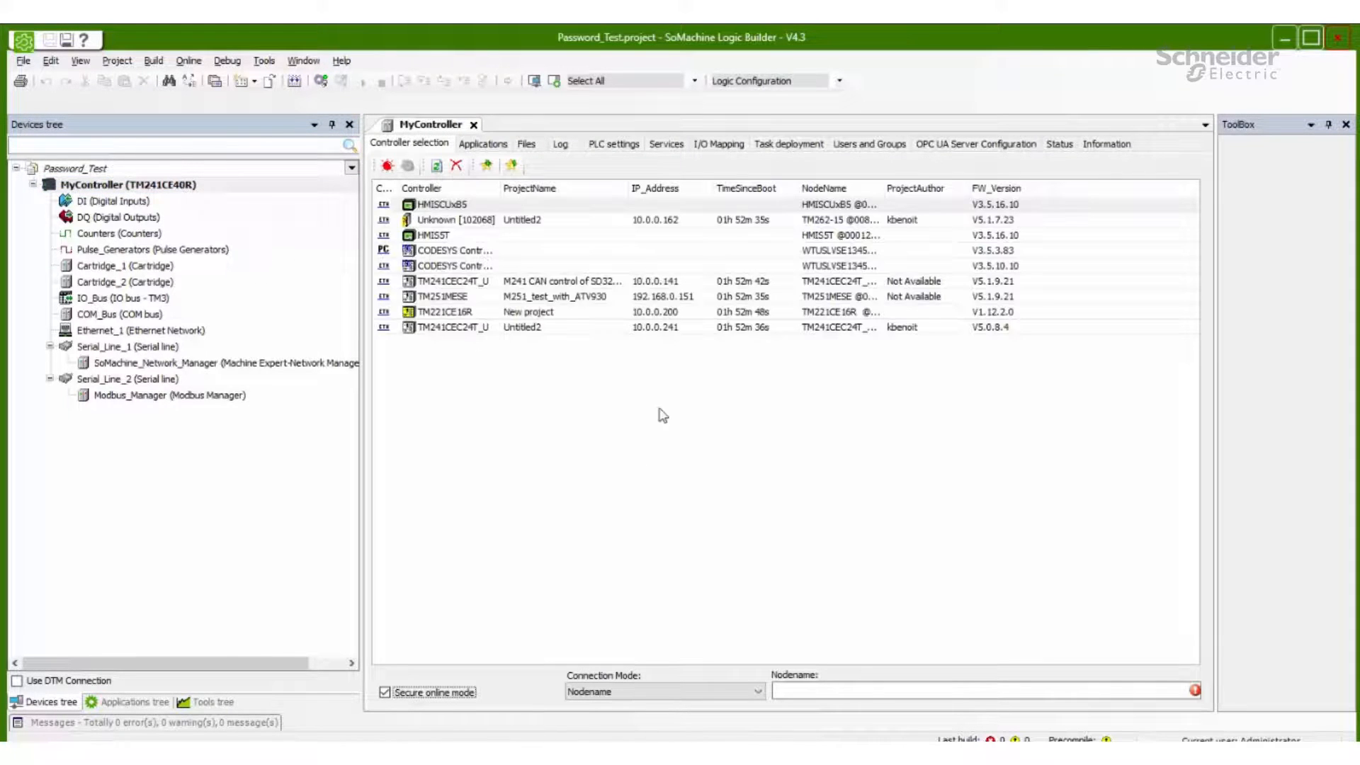
mouse_move(852, 380)
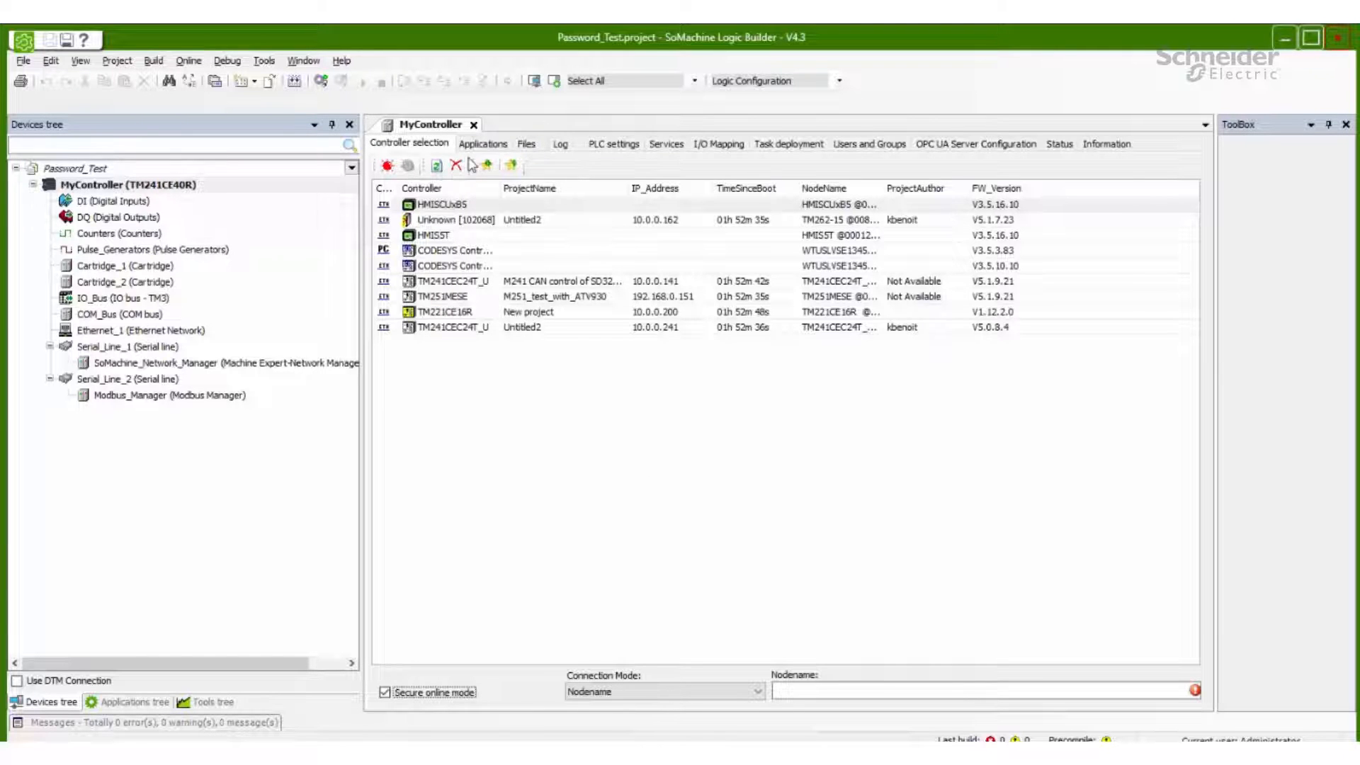
mouse_move(869, 144)
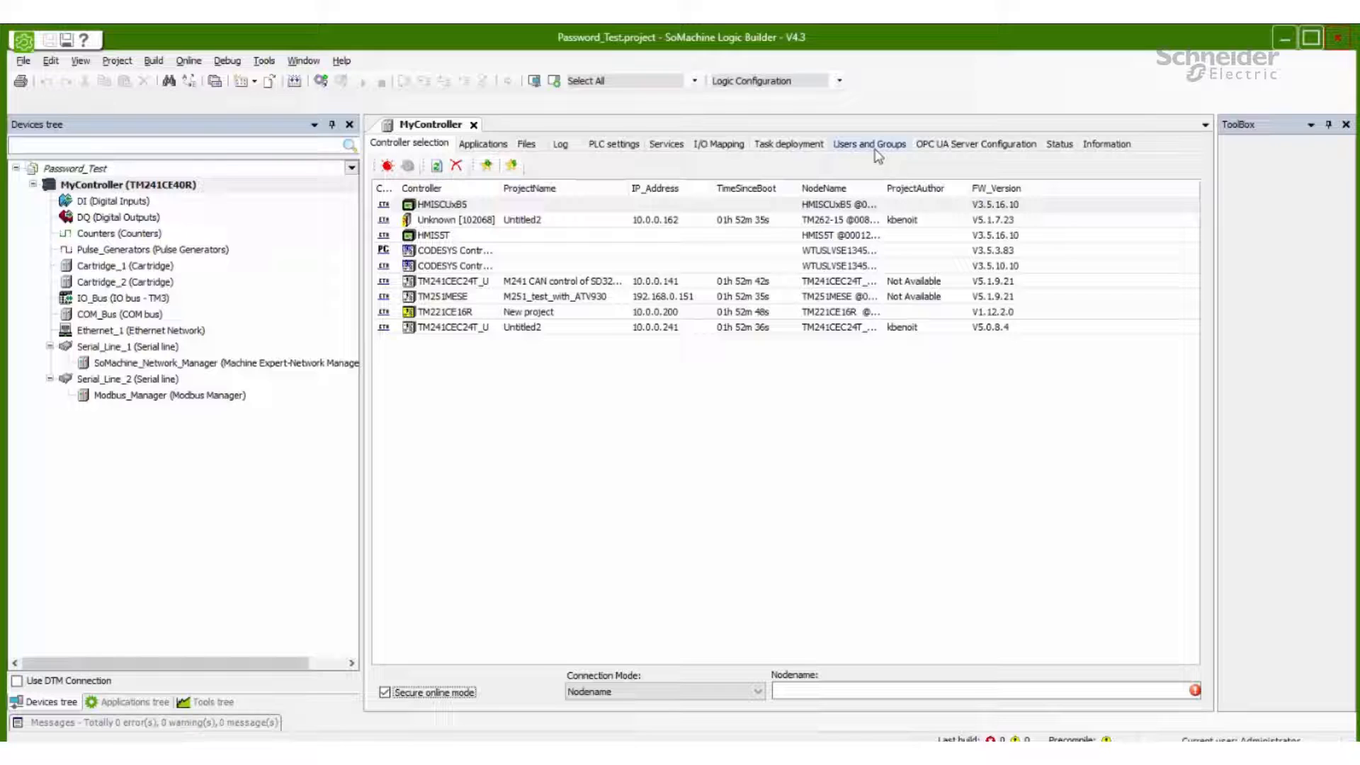
Show MyController's Users and Groups settings tab.
left_click(868, 144)
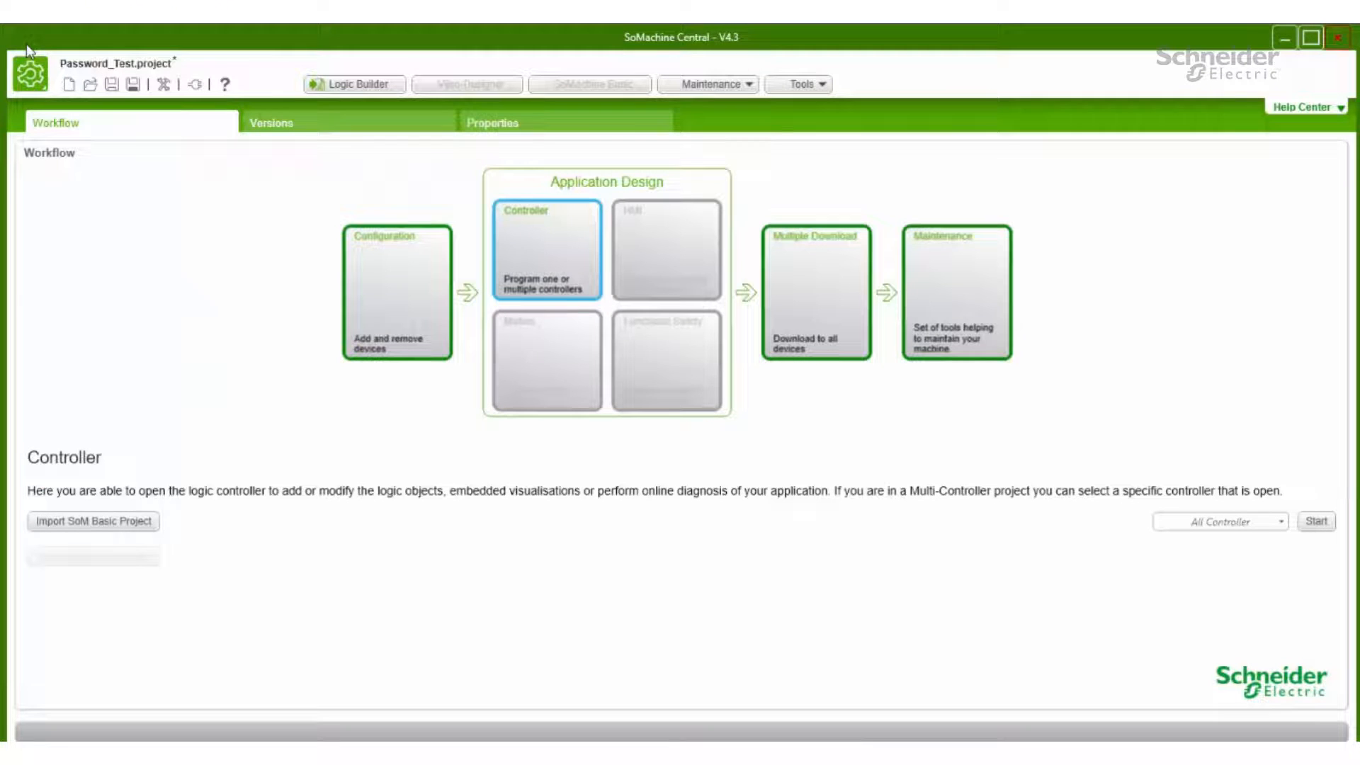
Close Password_Test.project from the SoMachine gear menu.
left_click(26, 73)
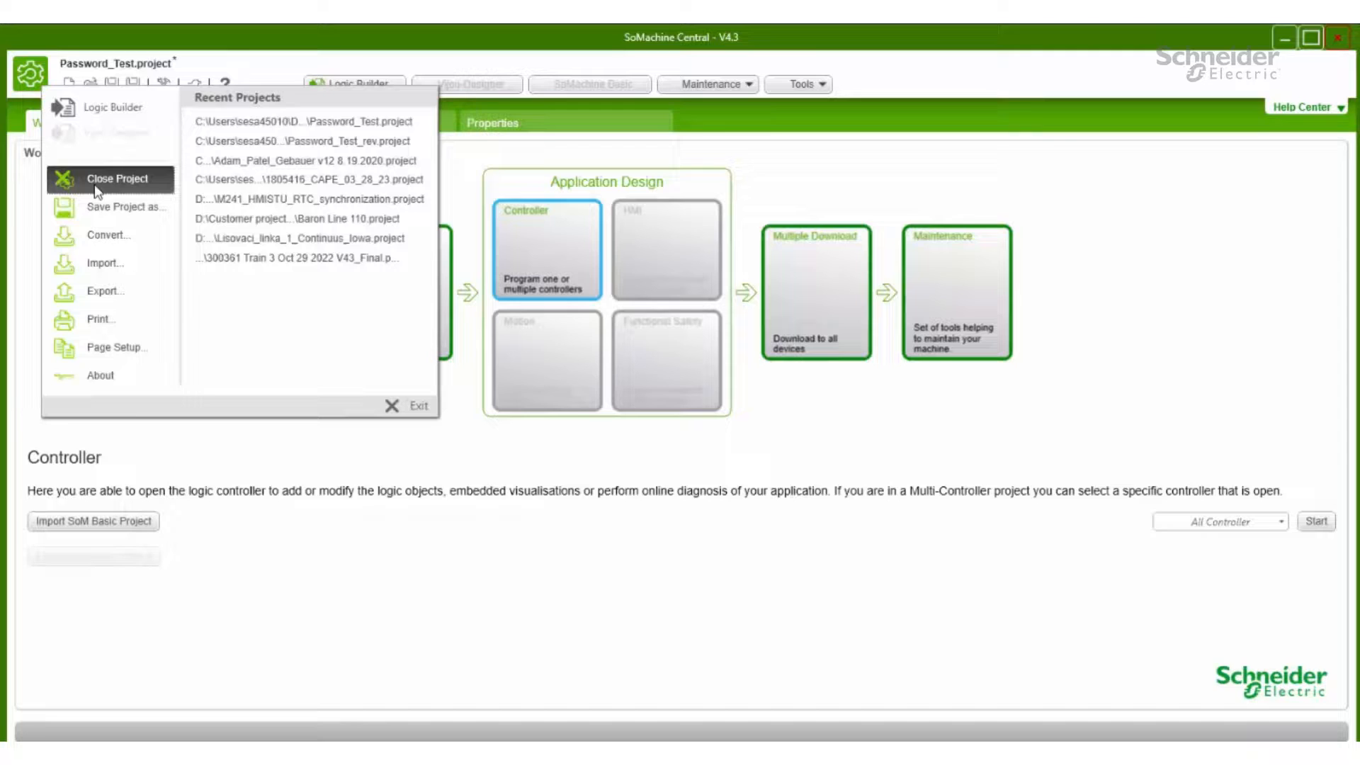
left_click(119, 178)
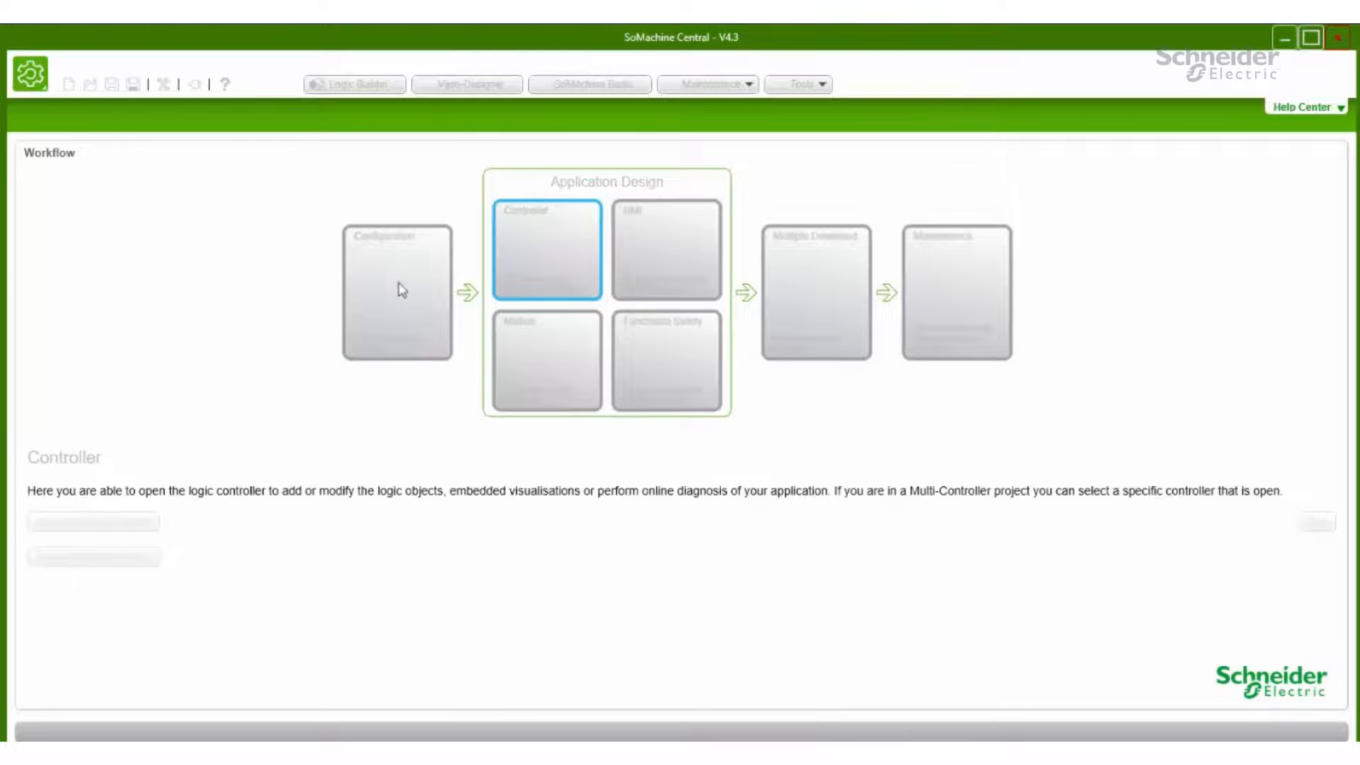
Reopen Password_Test.project from Recent Projects and view MyController's Users and Groups tab.
left_click(24, 83)
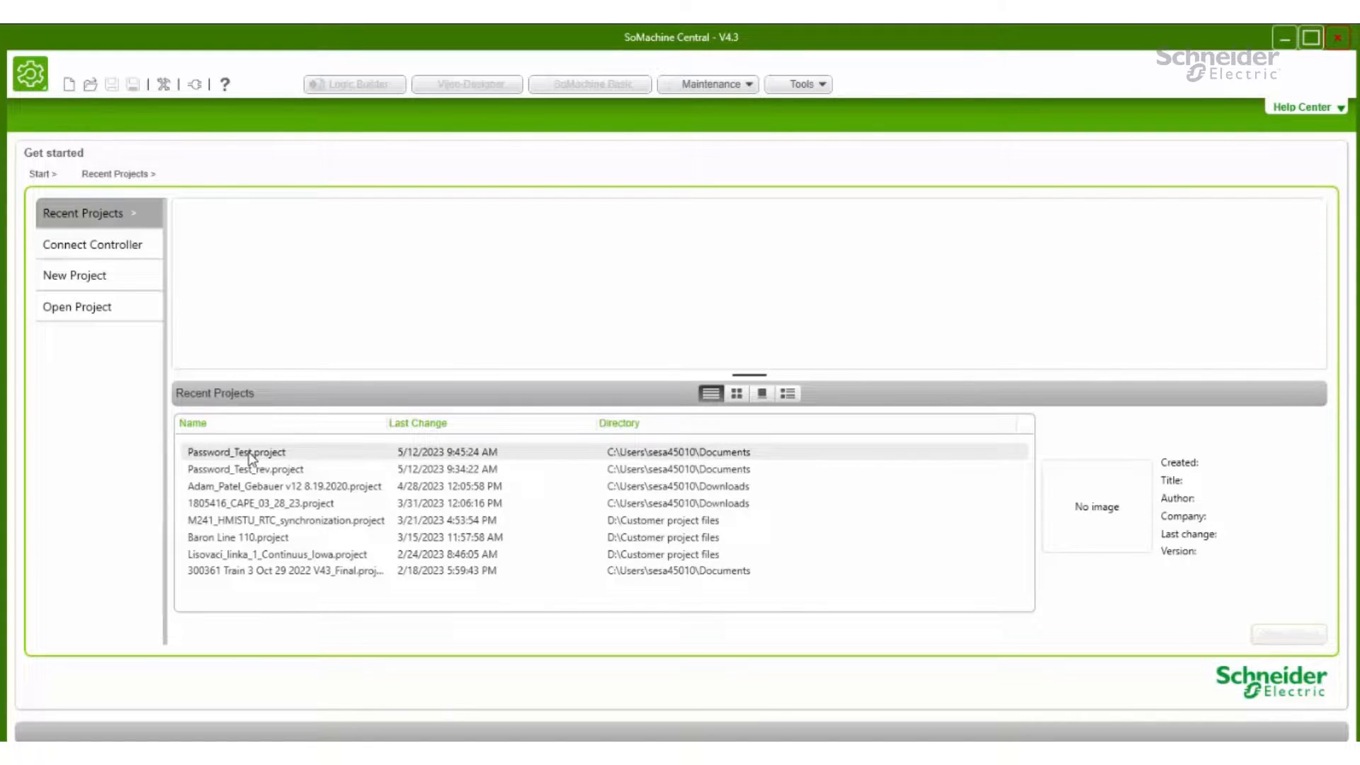
double_click(232, 452)
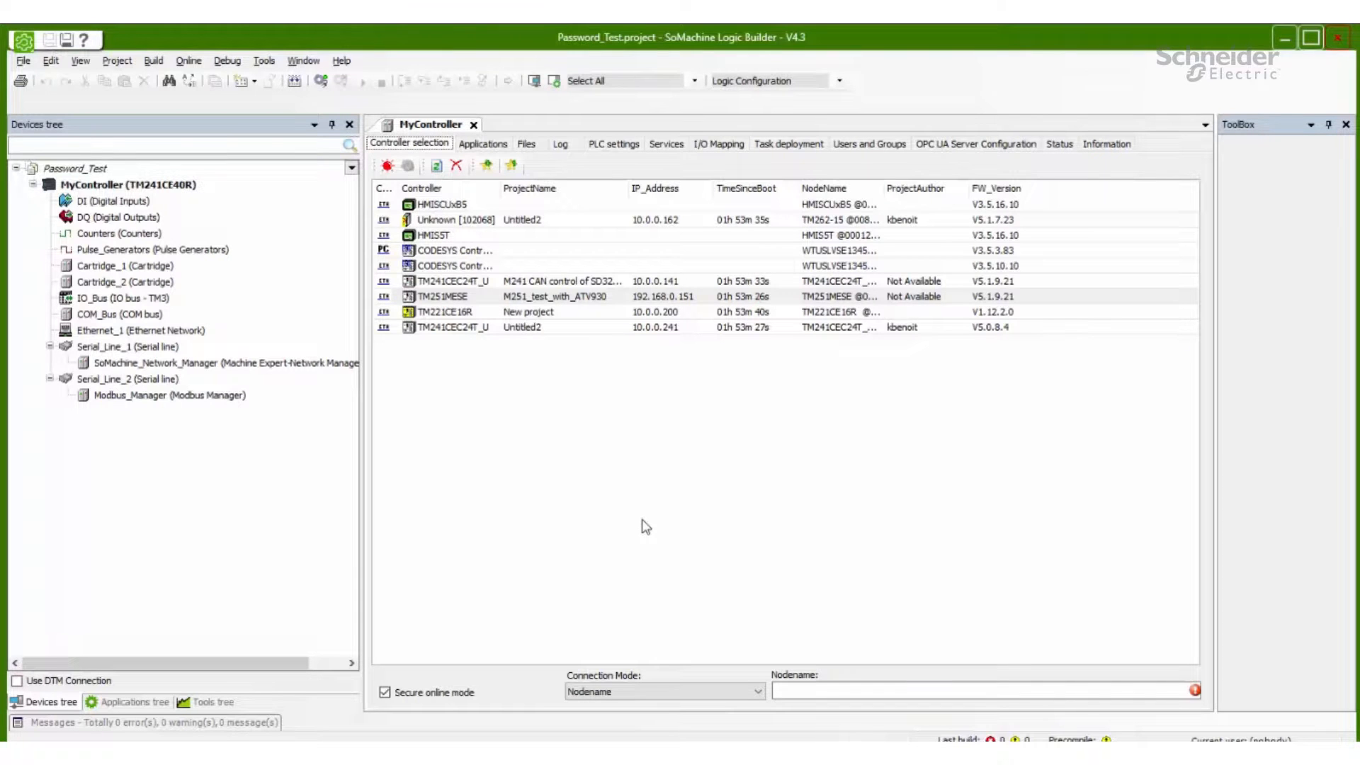
left_click(869, 144)
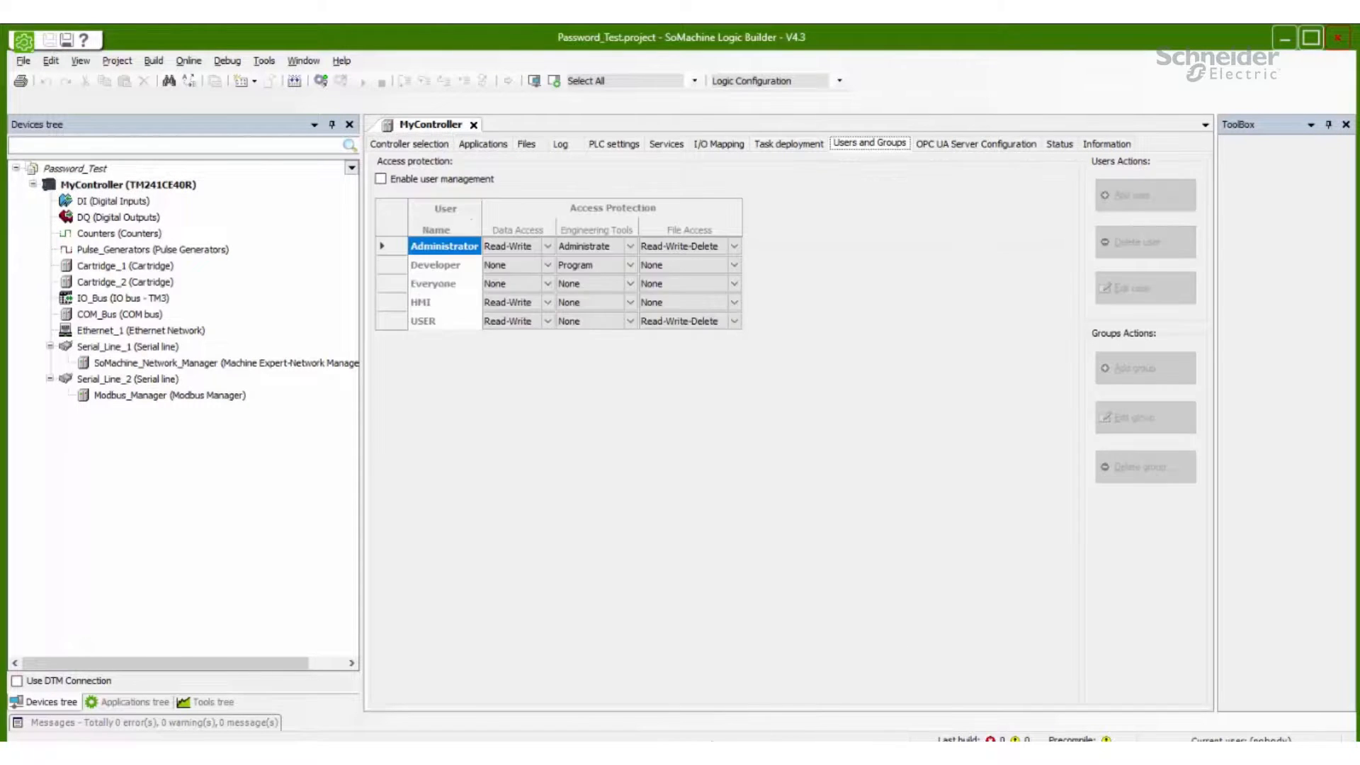